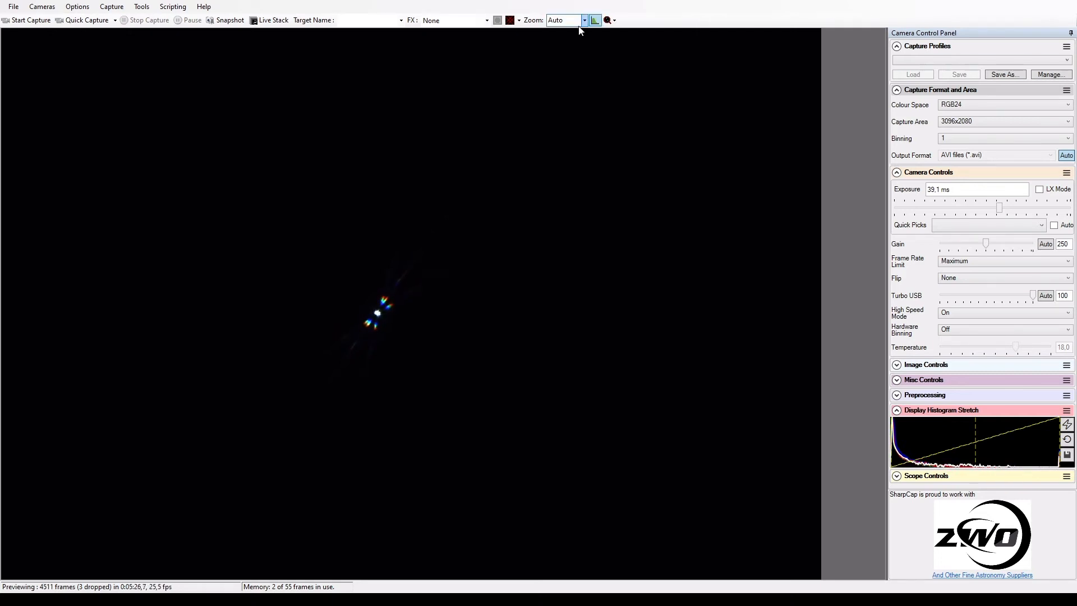
Start the Bahtinov Mask focus assistant from the Tools menu on the live star image
{"action": "left_click", "coordinate": [141, 7]}
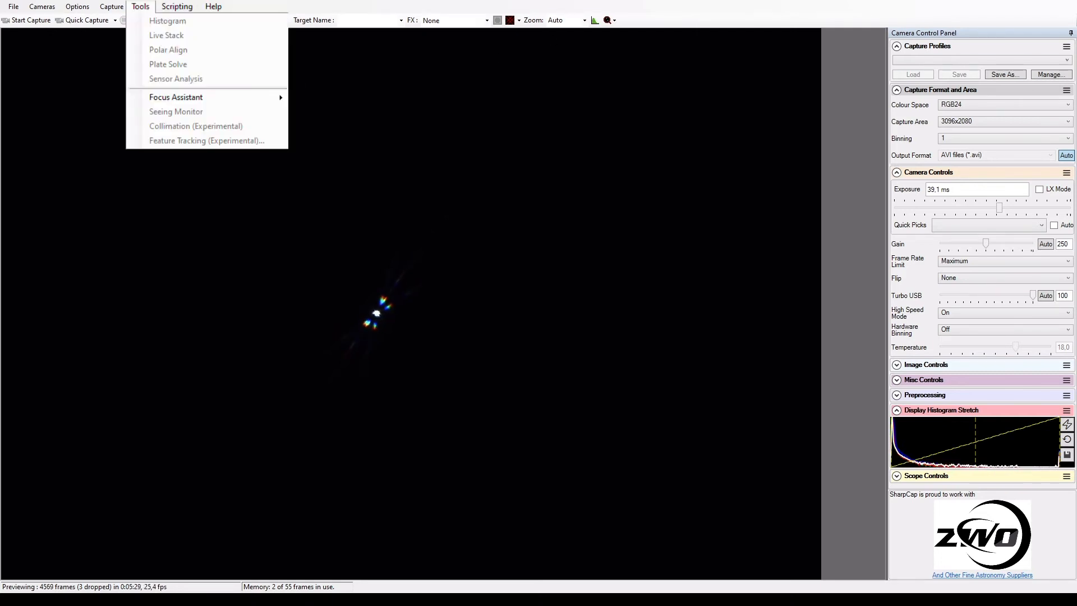
{"action": "mouse_move", "coordinate": [177, 96]}
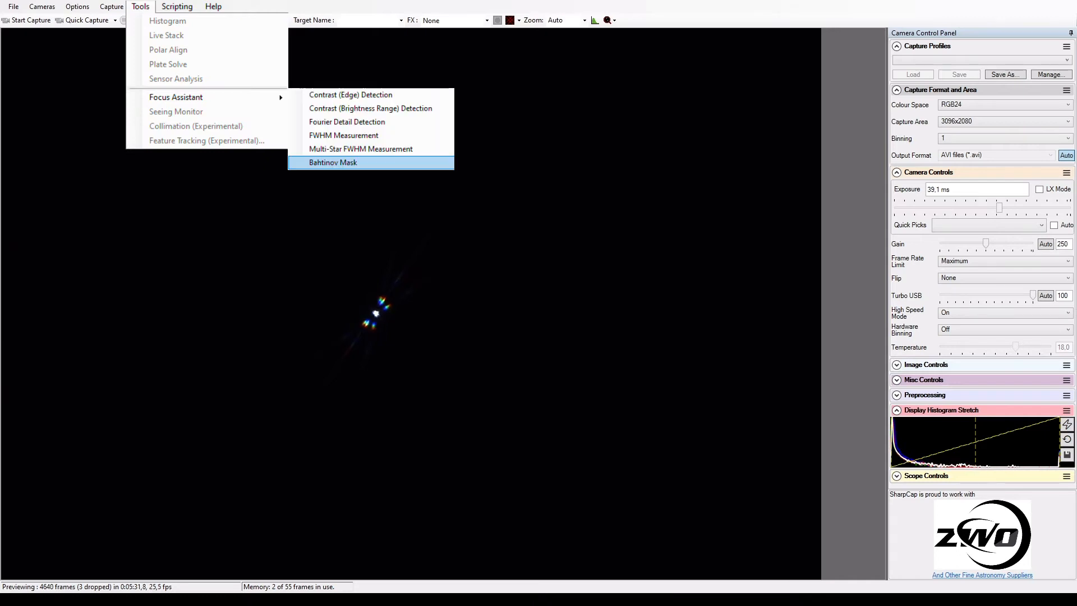
{"action": "left_click", "coordinate": [333, 162]}
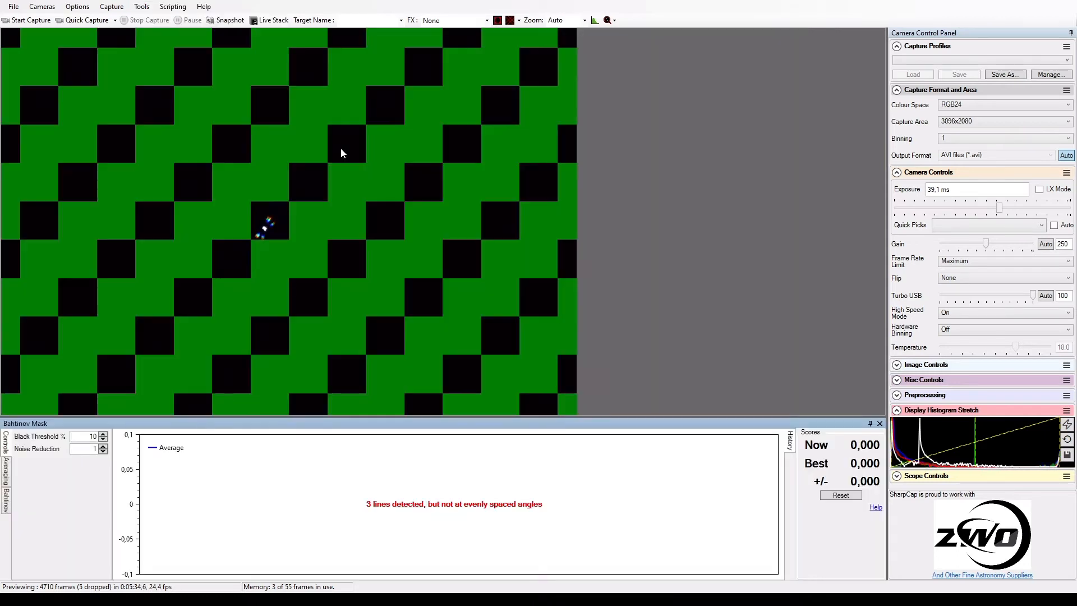
Set the capture area to 1280x1024, then crop it further to 800x600
{"action": "left_click", "coordinate": [1000, 121]}
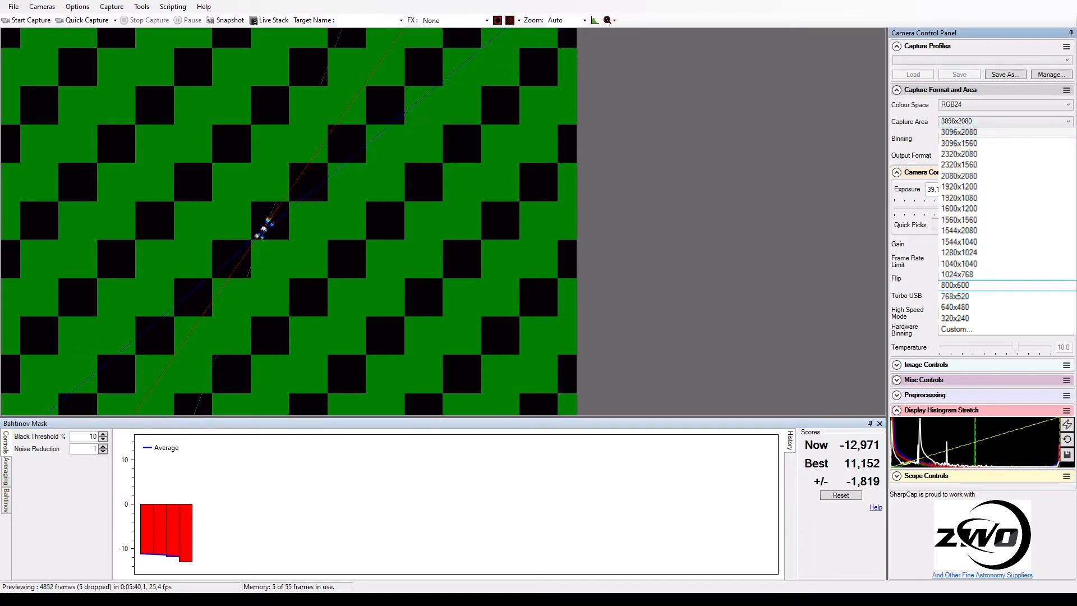
{"action": "left_click", "coordinate": [959, 252]}
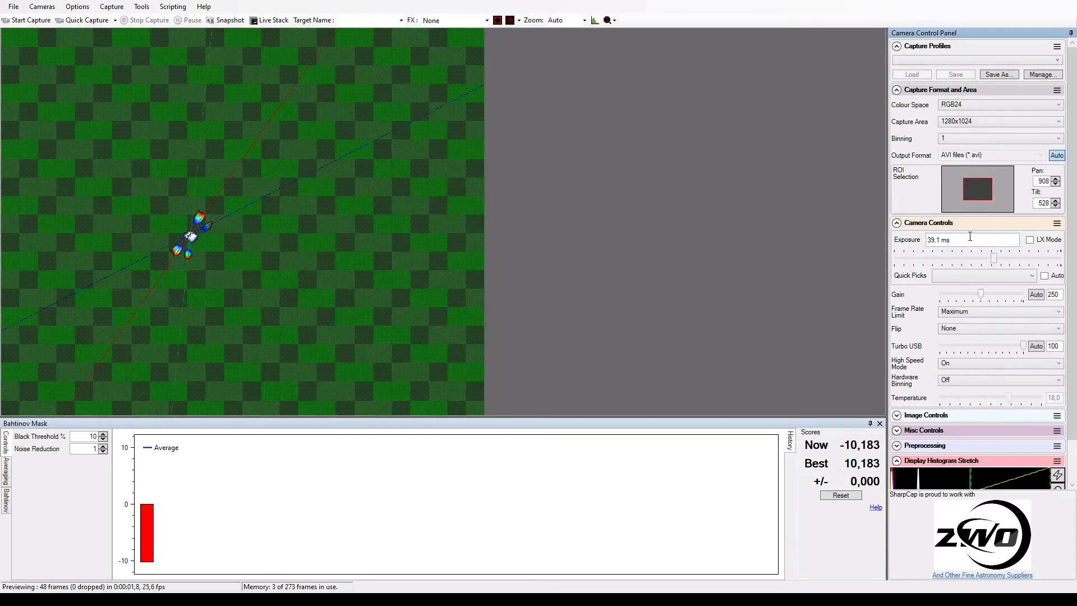
{"action": "left_click", "coordinate": [999, 121]}
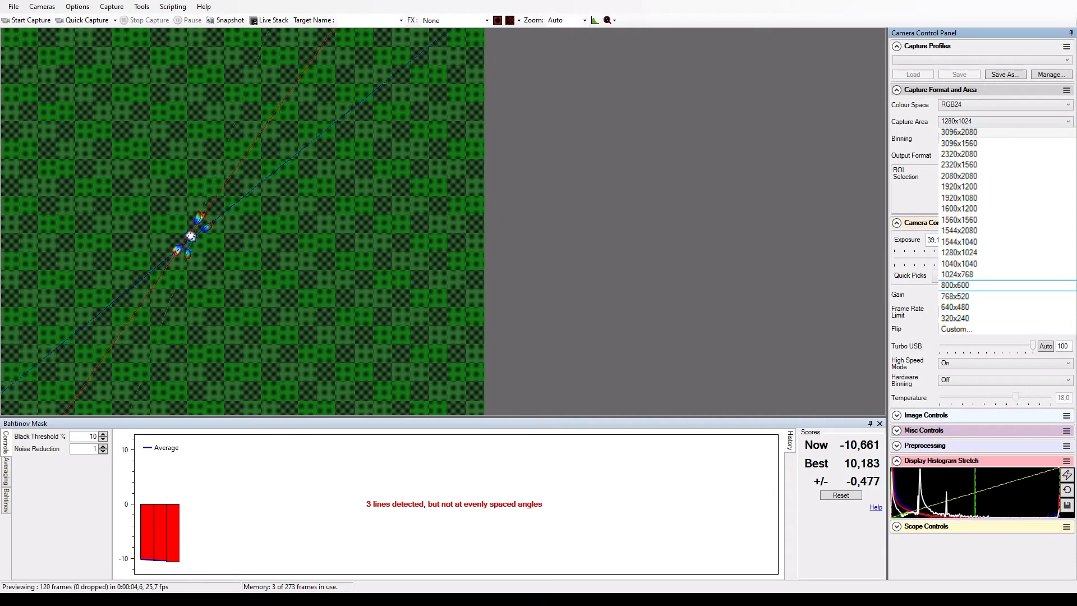
{"action": "left_click", "coordinate": [954, 283]}
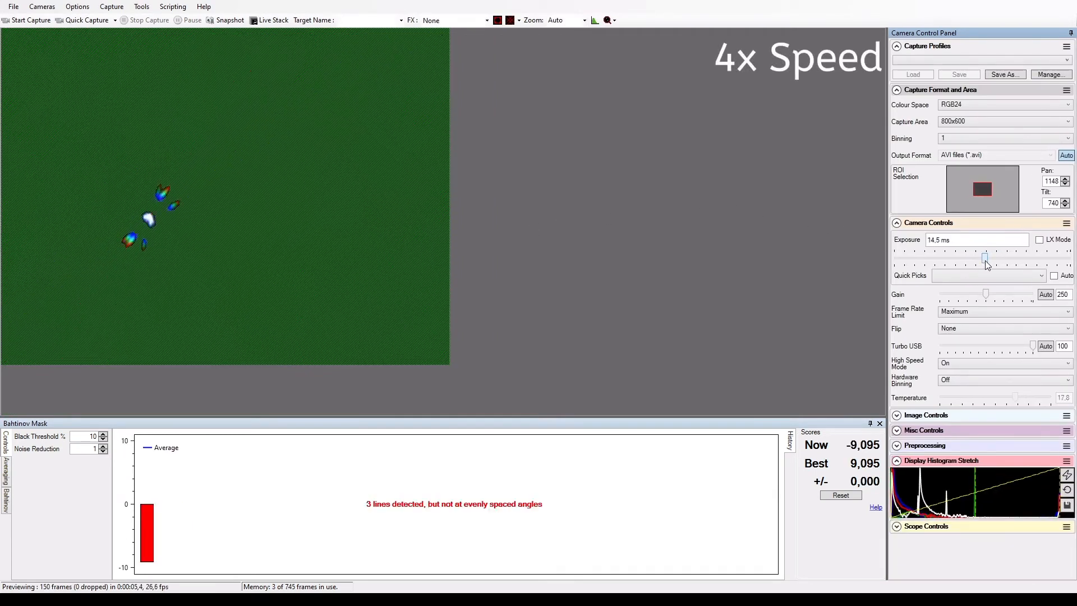
Set exposure to 179 ms and gain to 50 so the focus score hovers near zero
{"action": "left_click_drag", "start_coordinate": [986, 258], "coordinate": [1023, 258]}
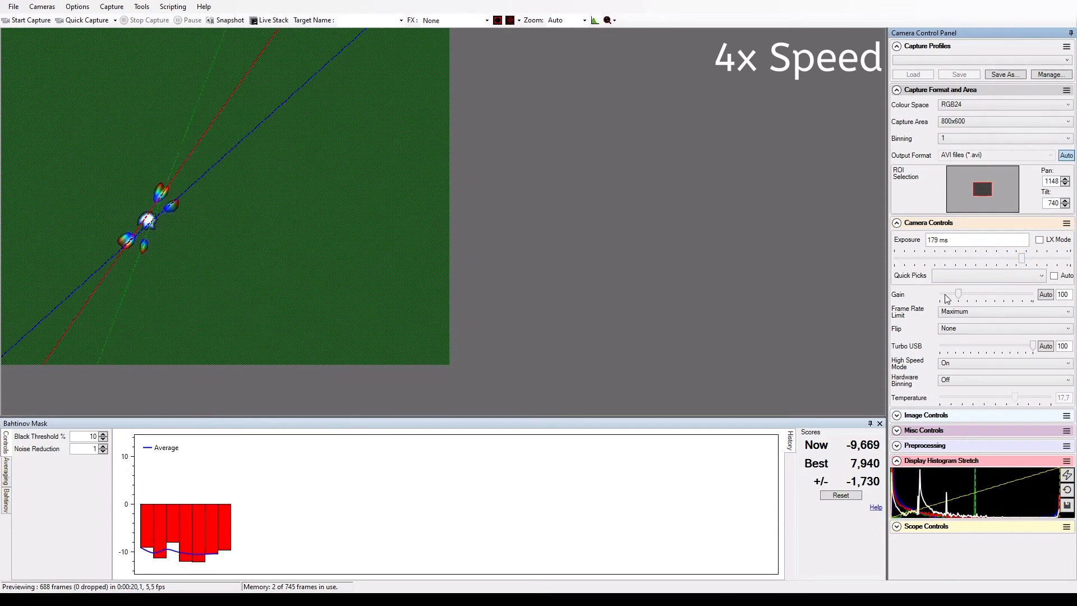
{"action": "left_click_drag", "start_coordinate": [958, 294], "coordinate": [948, 294]}
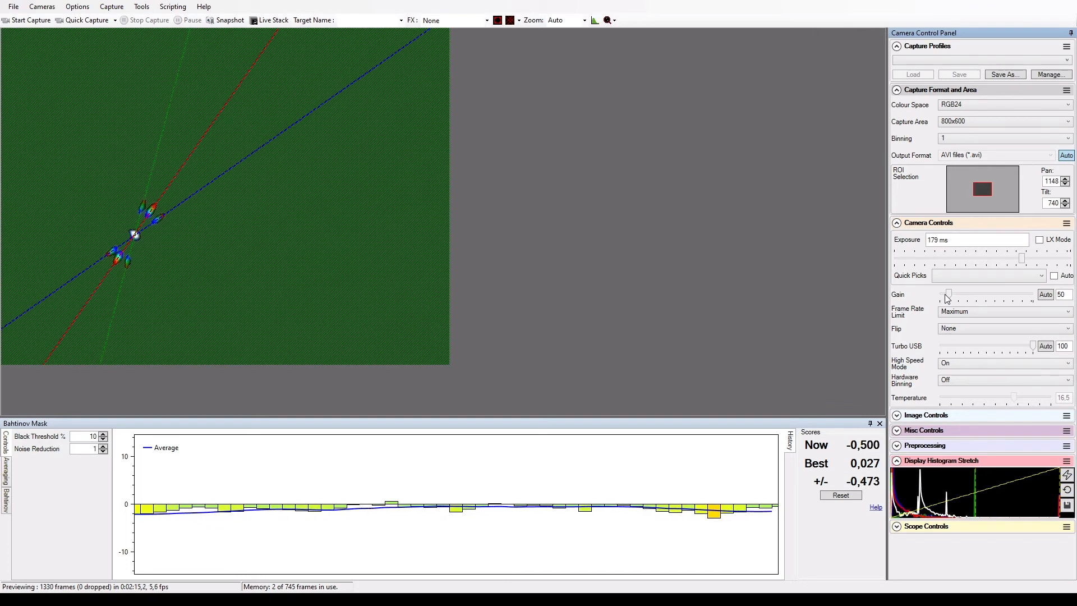
Raise the gain from 50 to about 170 with exposure still at 179 ms
{"action": "left_click_drag", "start_coordinate": [948, 294], "coordinate": [969, 294]}
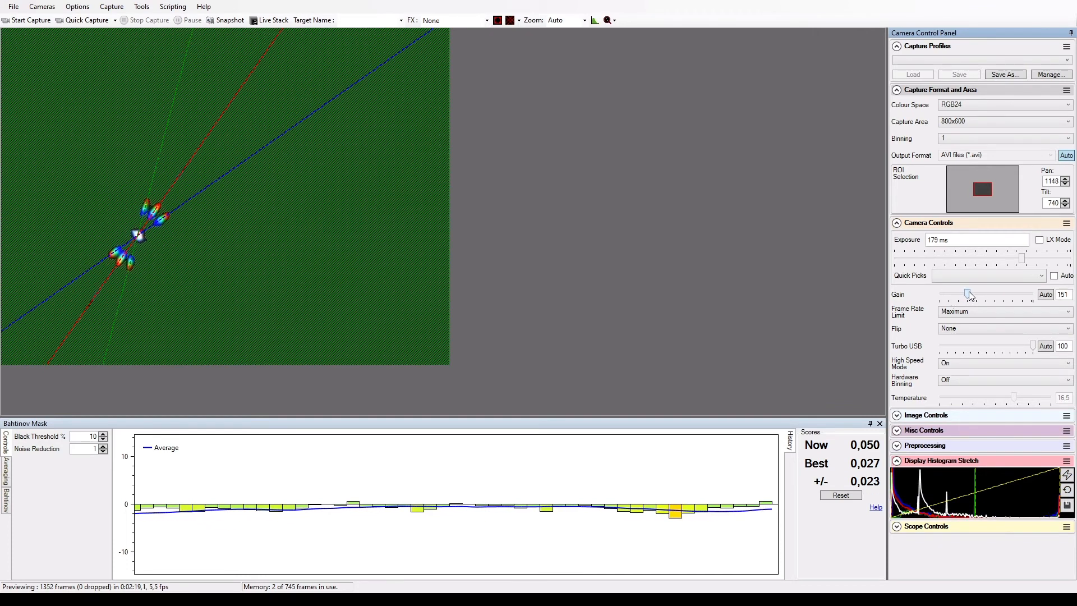
{"action": "left_click_drag", "start_coordinate": [969, 294], "coordinate": [974, 294]}
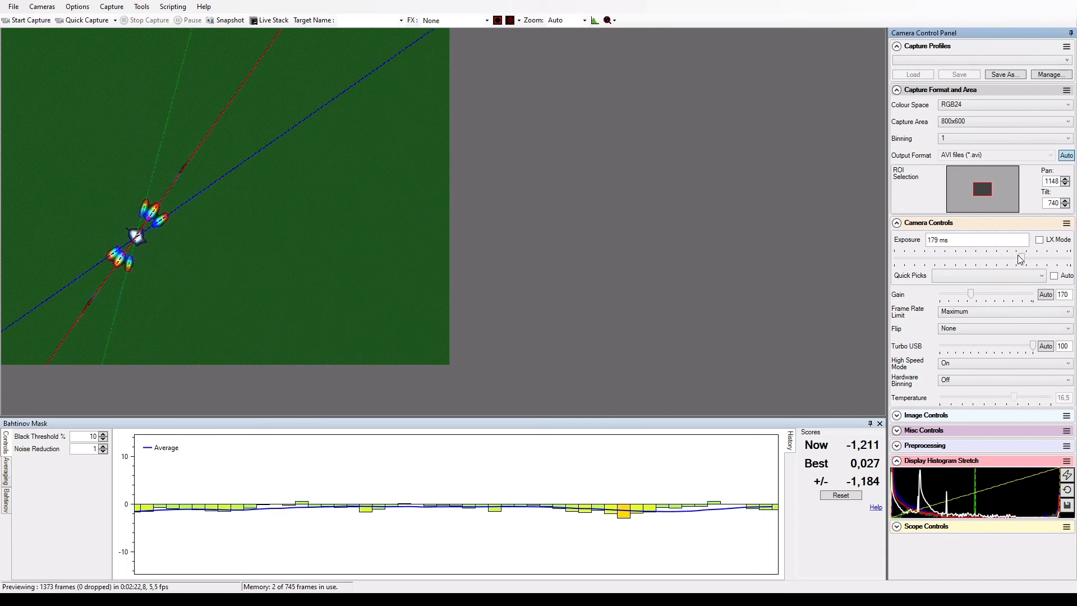